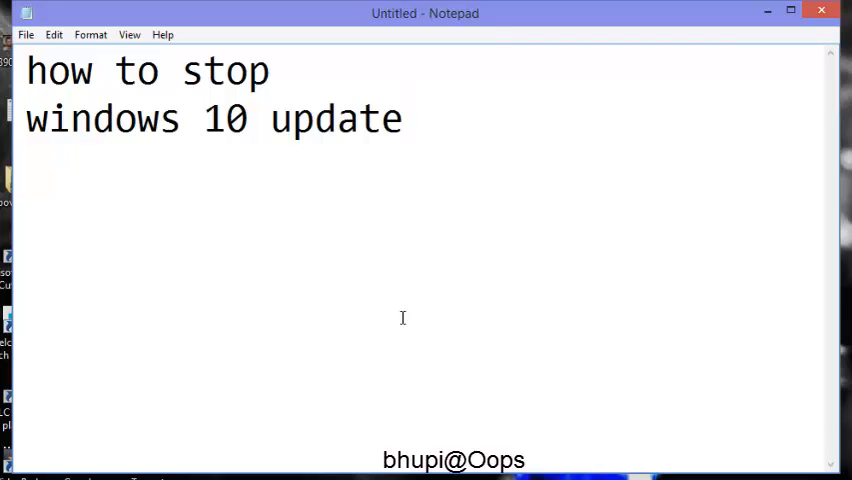
# - Search the Start menu for 'control panel' and reach its Windows Update page
pyautogui.click(403, 118)
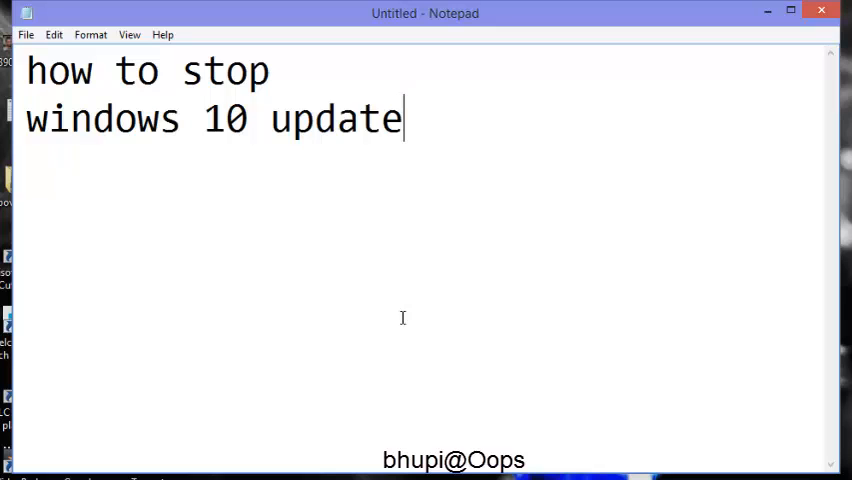
pyautogui.click(789, 13)
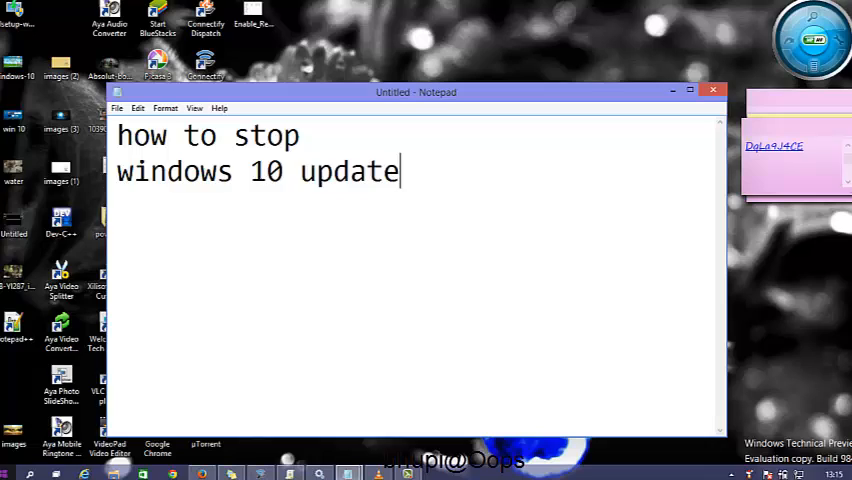
pyautogui.click(12, 470)
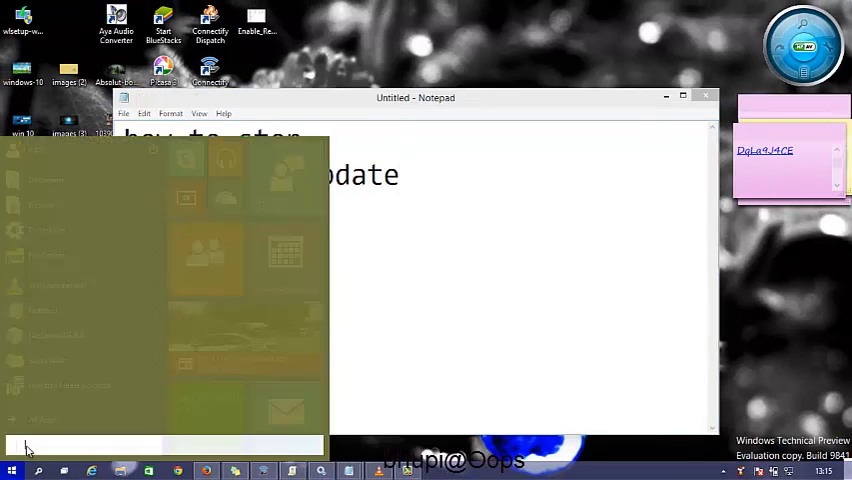
pyautogui.write('connectify Hotspot')
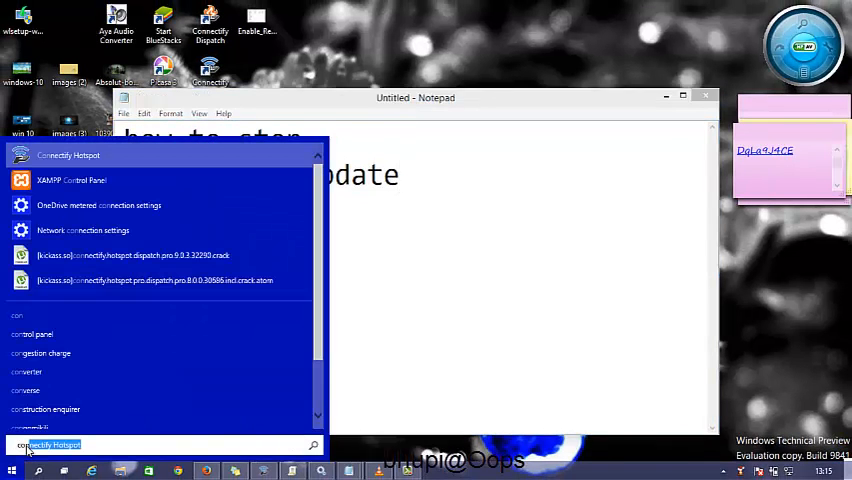
pyautogui.write('control panel')
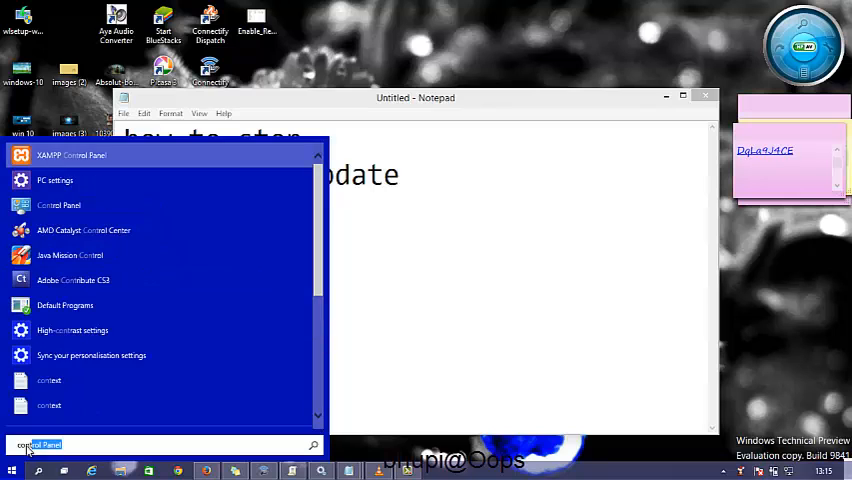
pyautogui.click(58, 205)
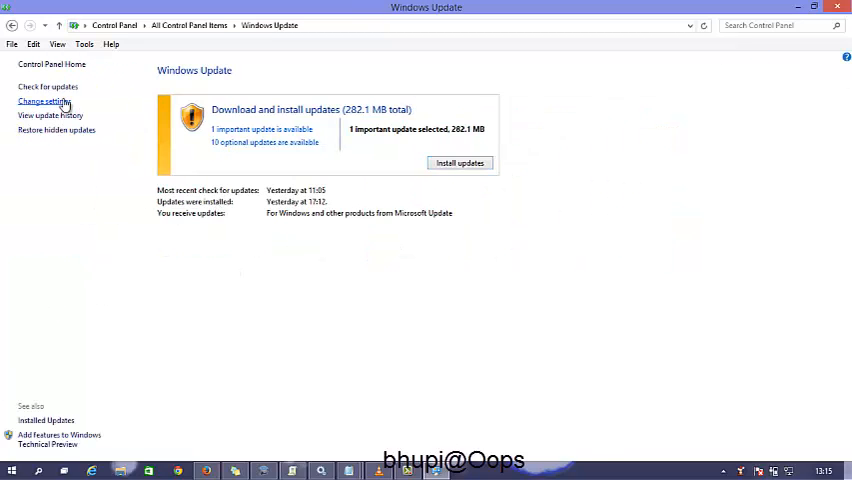
# - Bring up the Windows Update 'Change settings' options in Control Panel
pyautogui.click(42, 101)
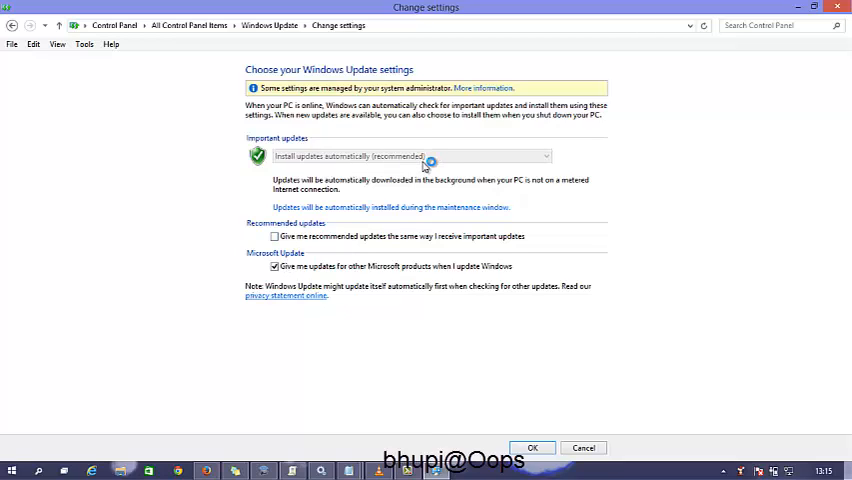
pyautogui.moveTo(378, 195)
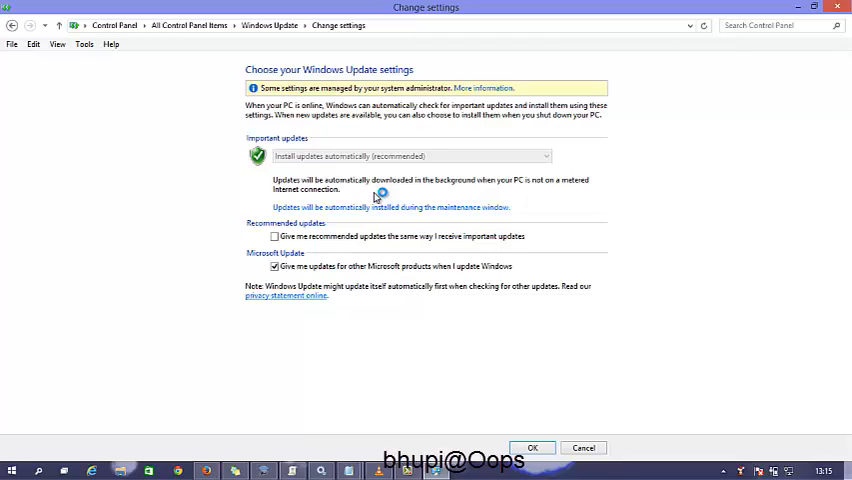
pyautogui.moveTo(511, 357)
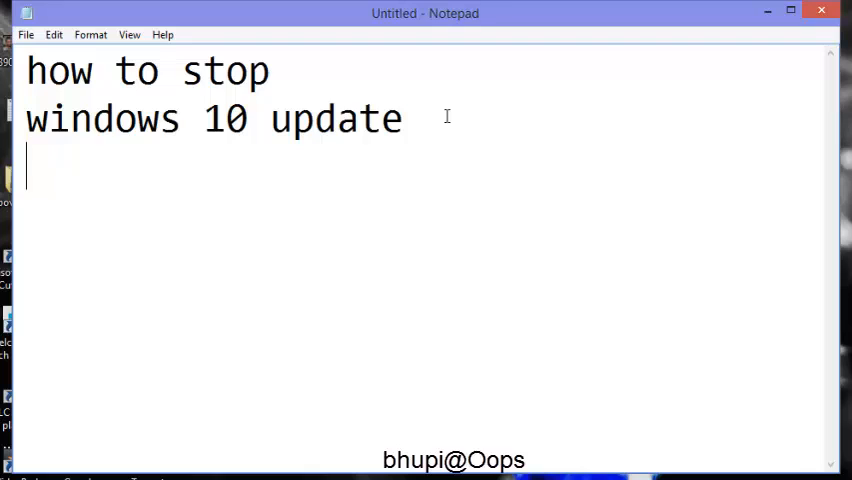
# - Add the line '1) way' below the notes title and minimize Notepad
pyautogui.write('1')
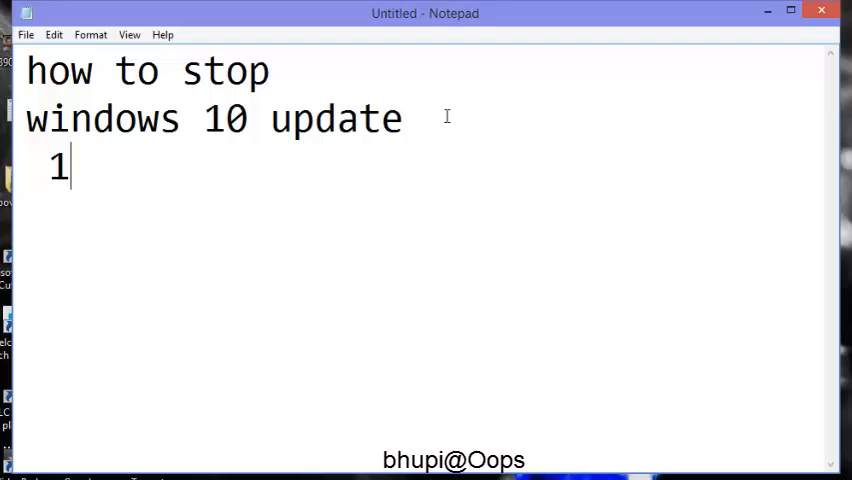
pyautogui.write(') way')
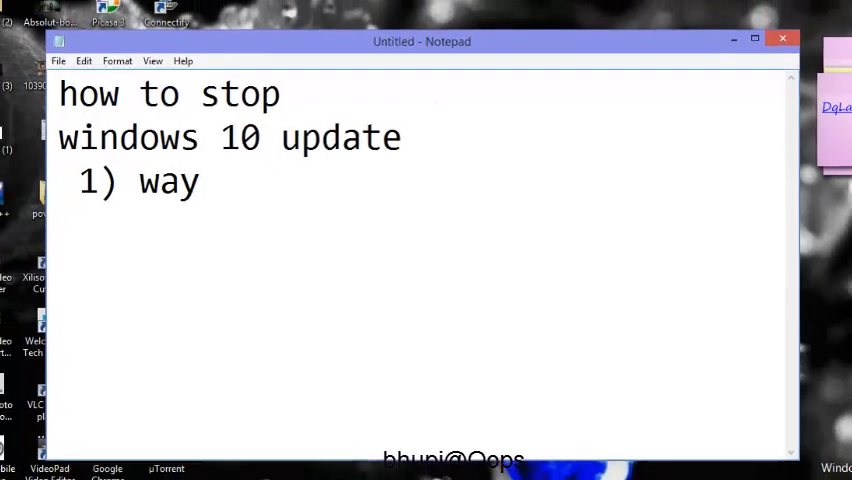
pyautogui.click(733, 38)
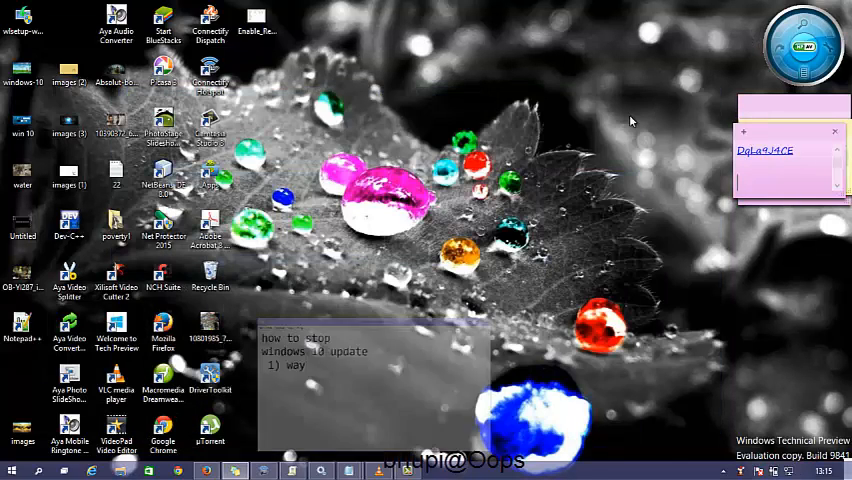
# - Search the Start menu and reach Control Panel's Administrative Tools folder
pyautogui.click(11, 470)
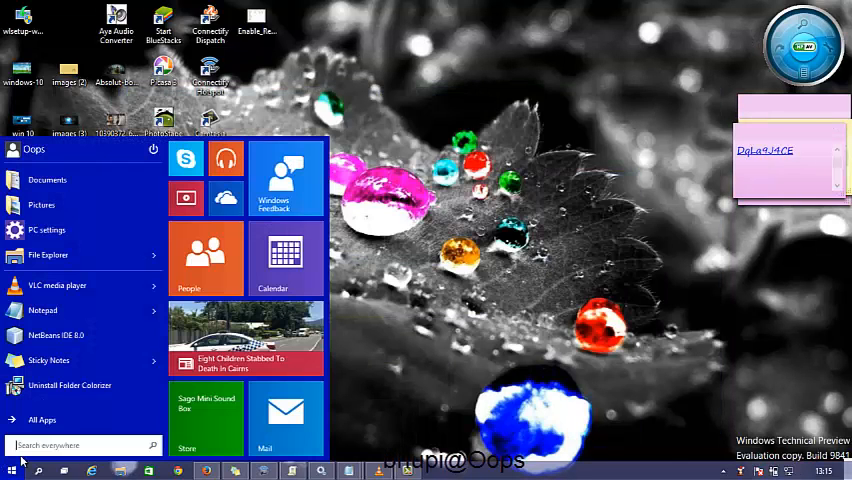
pyautogui.write('connectify Hotspot')
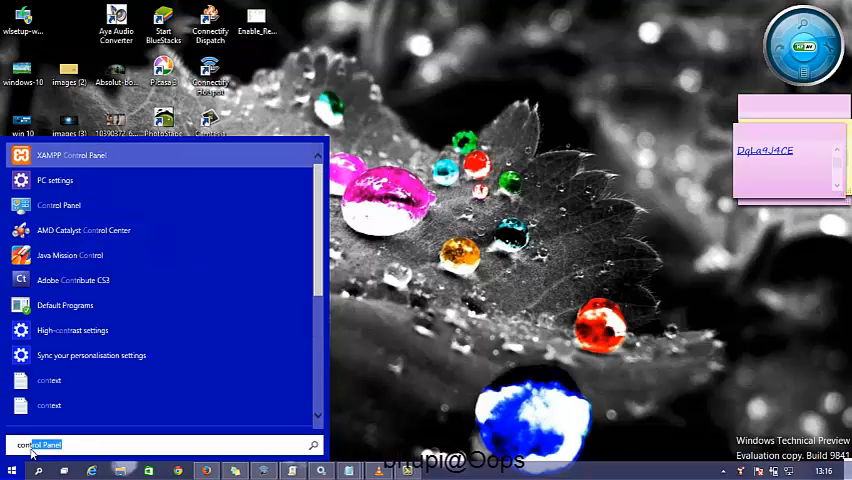
pyautogui.write('PC settings')
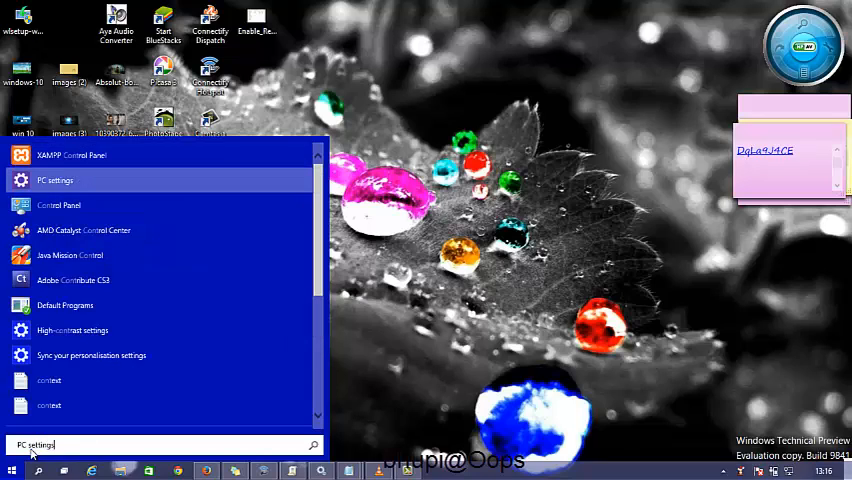
pyautogui.click(58, 205)
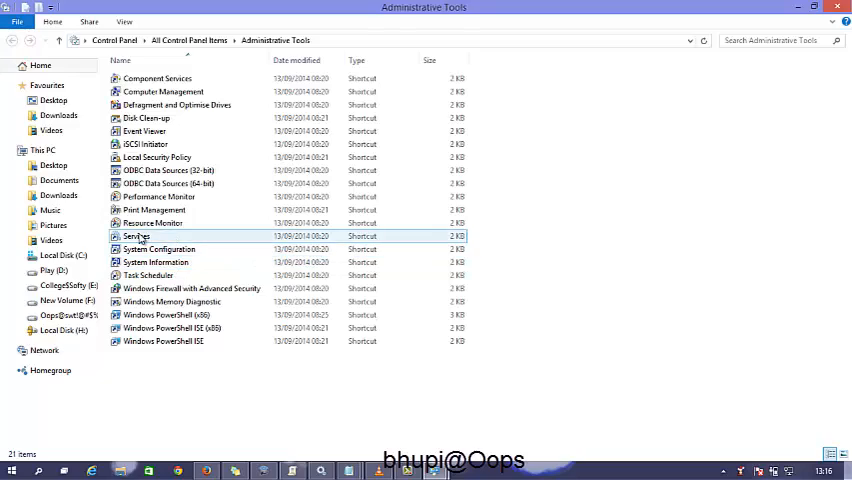
# - Launch the Services console and scroll down to the Windows Update service
pyautogui.doubleClick(136, 235)
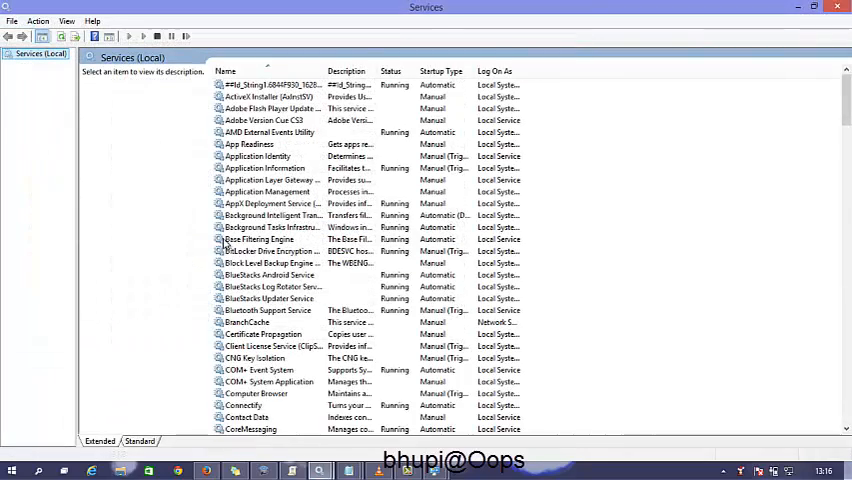
pyautogui.scroll(-3)
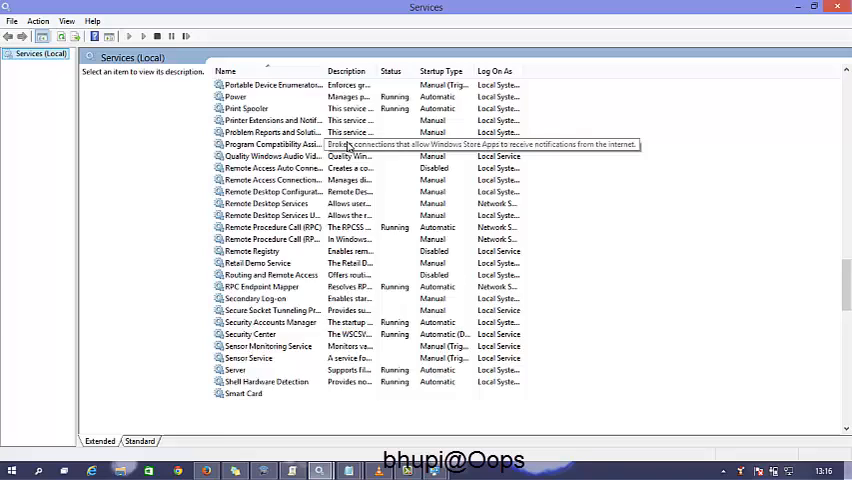
pyautogui.scroll(-3)
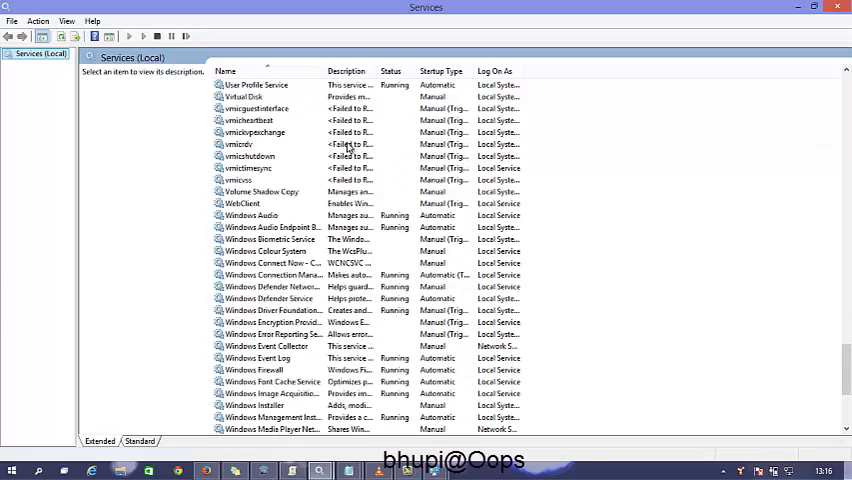
pyautogui.scroll(-3)
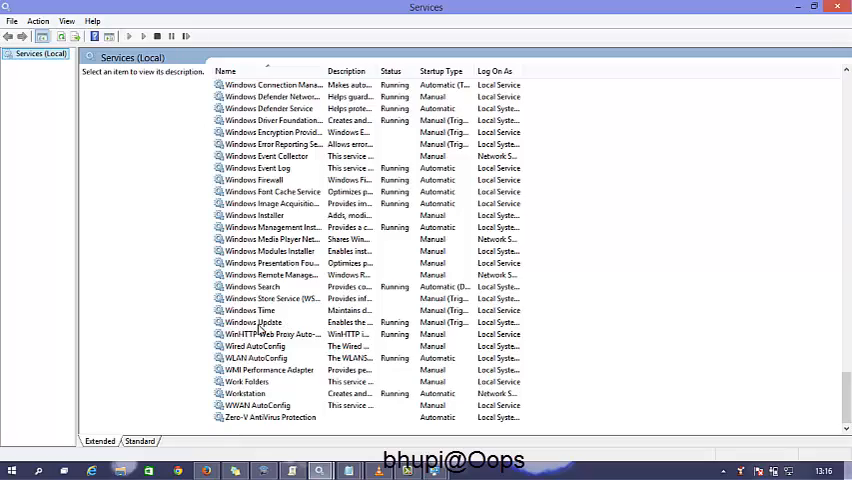
# - Change the Windows Update service's startup type to Disabled
pyautogui.doubleClick(253, 322)
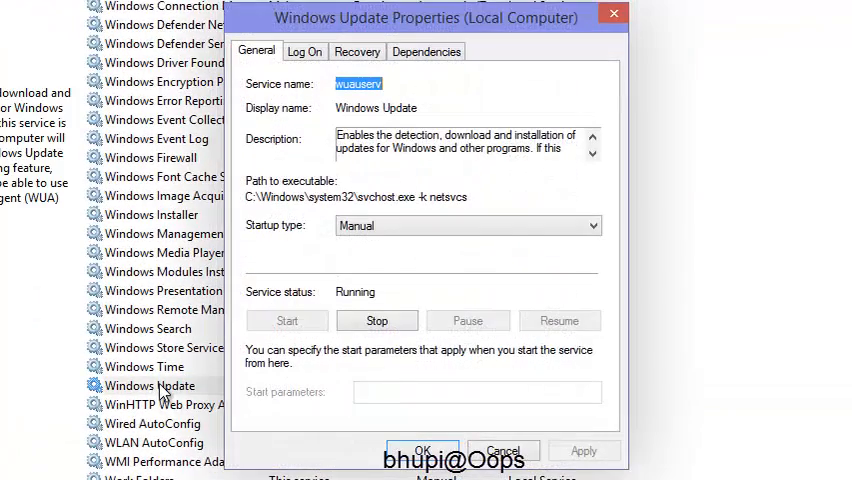
pyautogui.moveTo(295, 240)
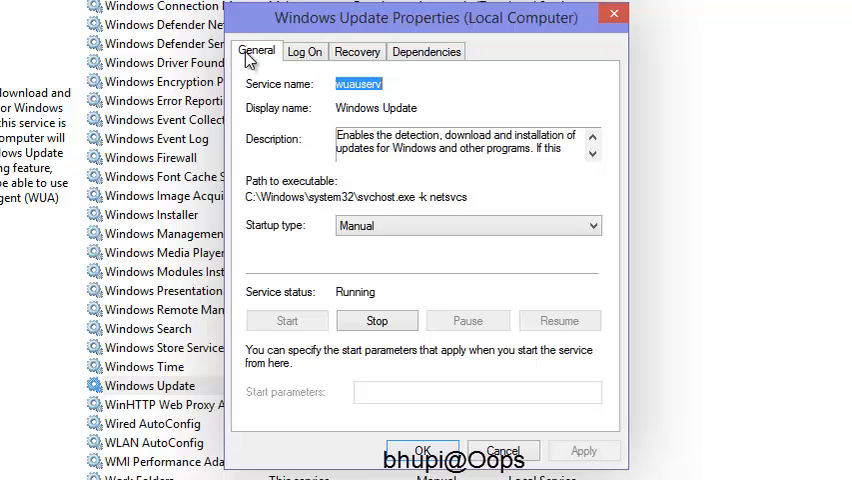
pyautogui.click(465, 225)
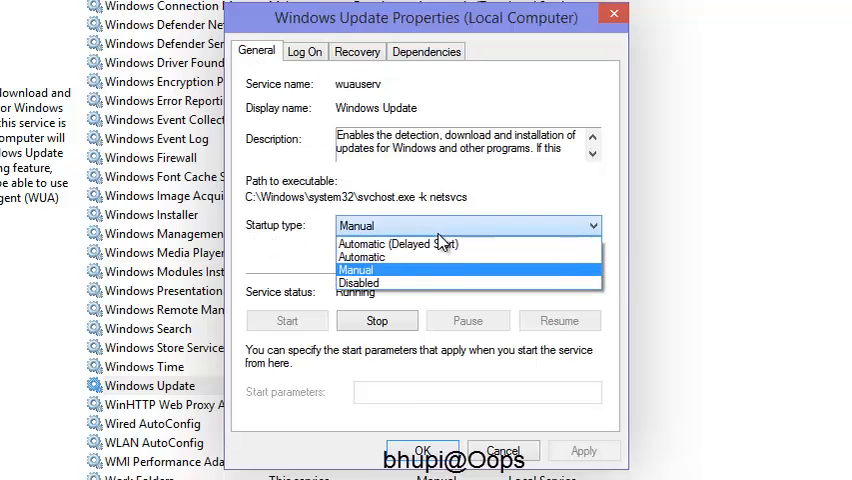
pyautogui.click(359, 282)
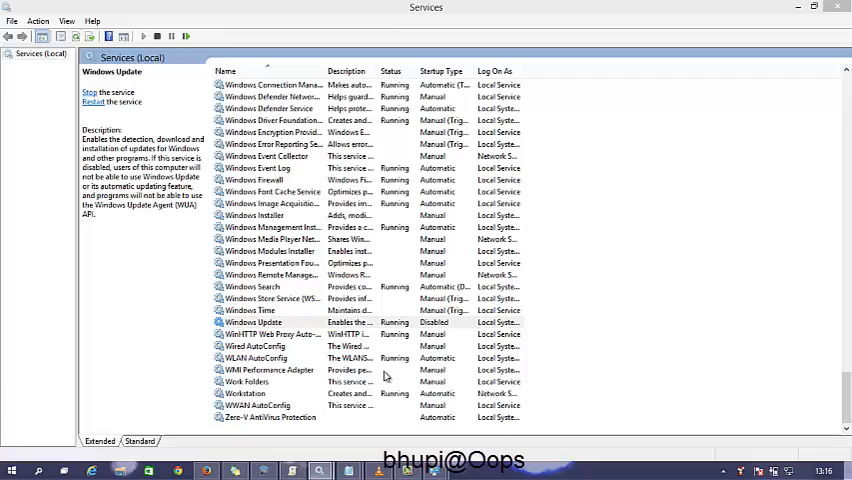
pyautogui.click(798, 8)
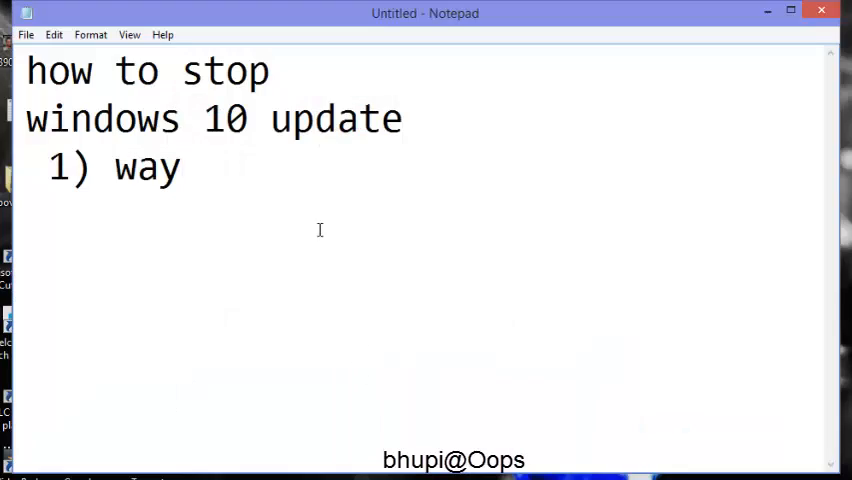
# - Write '2) way' on the line beneath '1) way' in the notes
pyautogui.write('2')
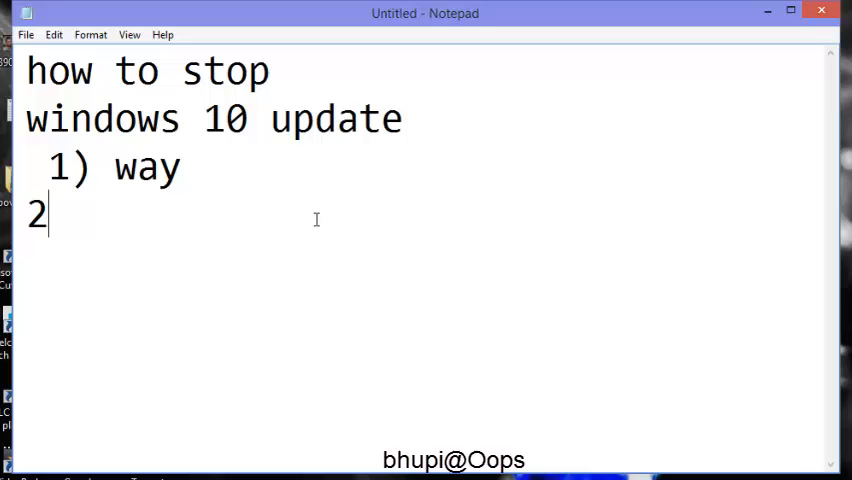
pyautogui.write(') wa')
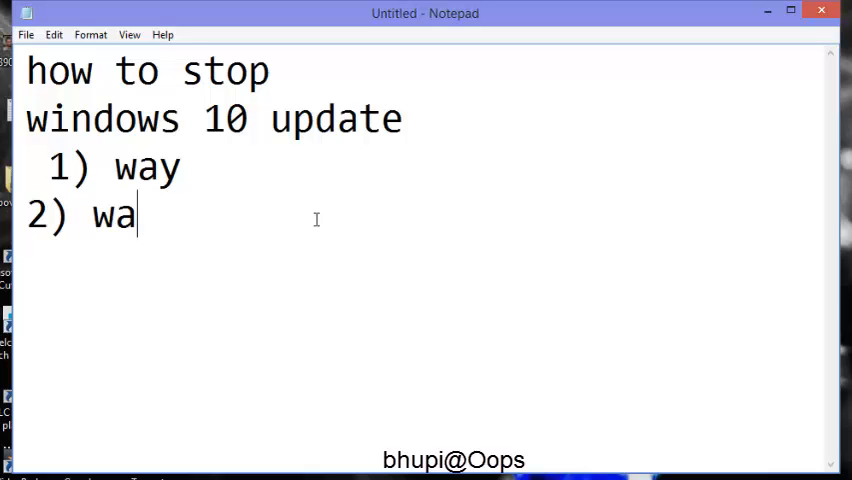
pyautogui.write('y')
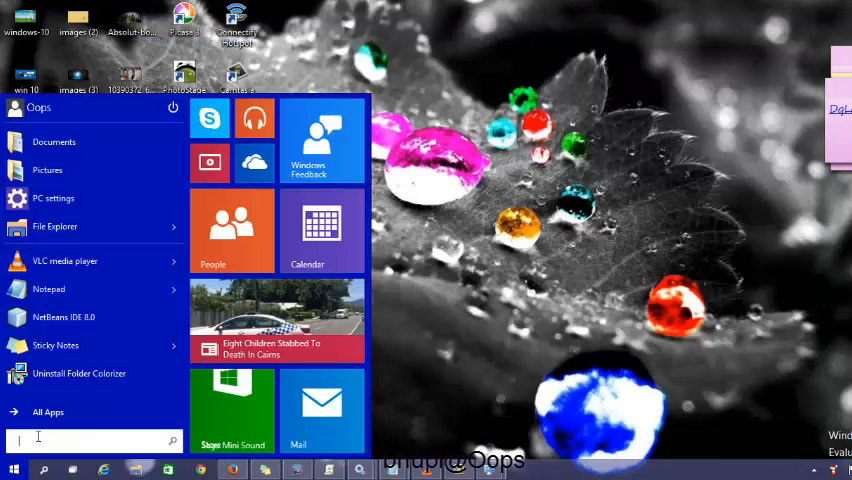
# - Run gpedit.msc from the Start menu search
pyautogui.write('gp')
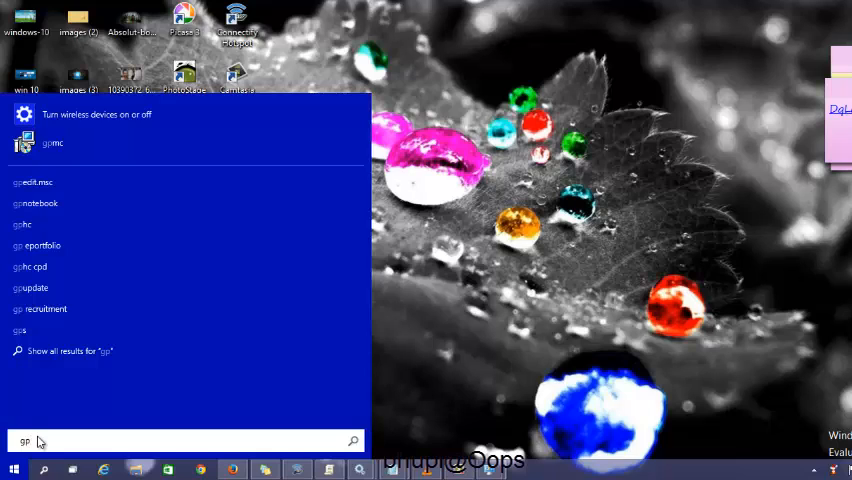
pyautogui.write('edit.msc')
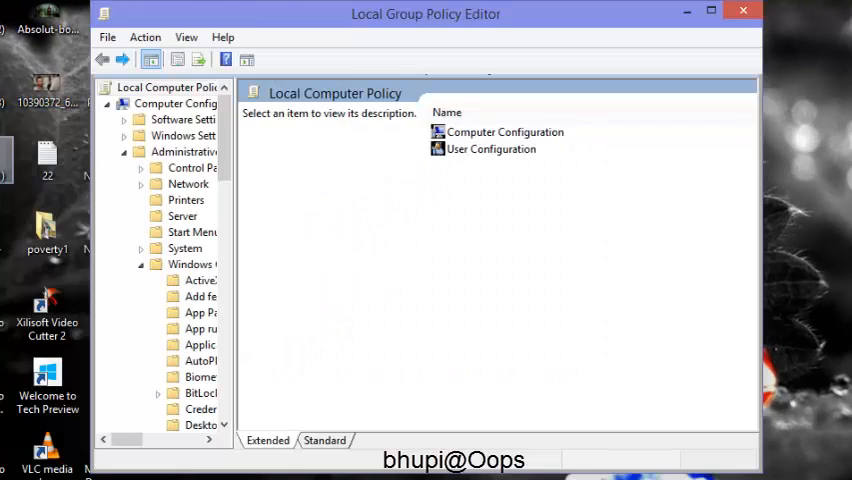
pyautogui.moveTo(418, 32)
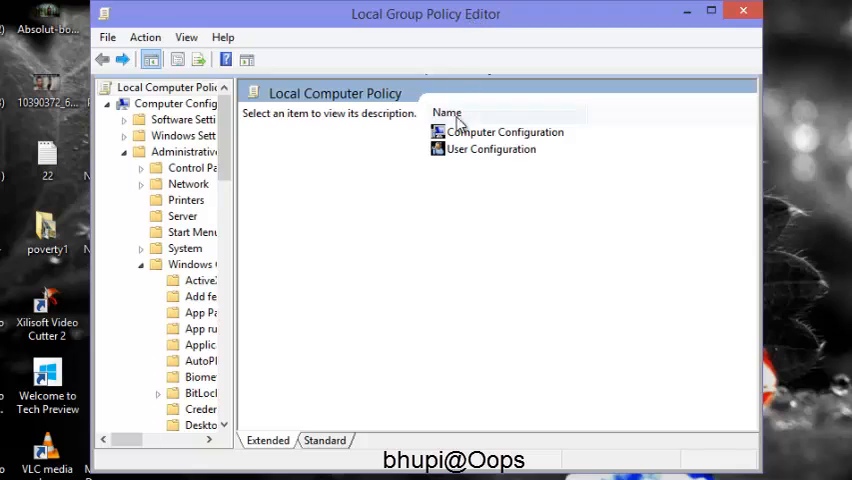
# - Expand Computer Configuration > Administrative Templates > Windows Components to the Windows Update folder
pyautogui.doubleClick(505, 131)
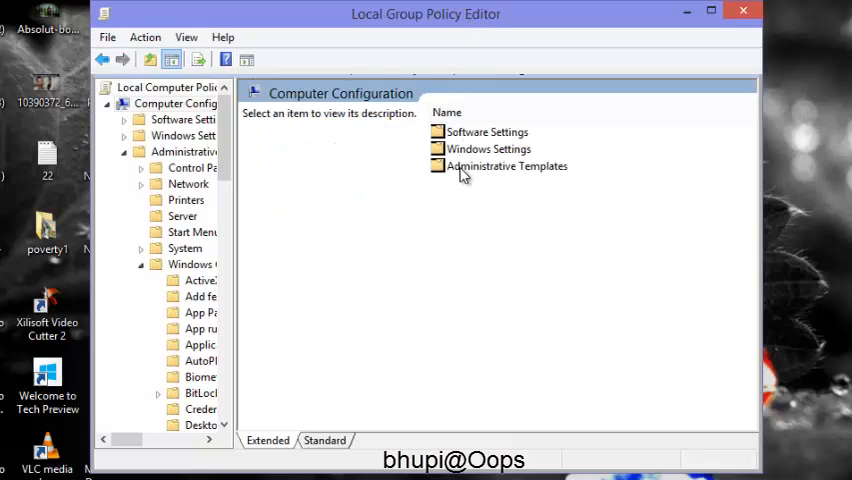
pyautogui.click(507, 166)
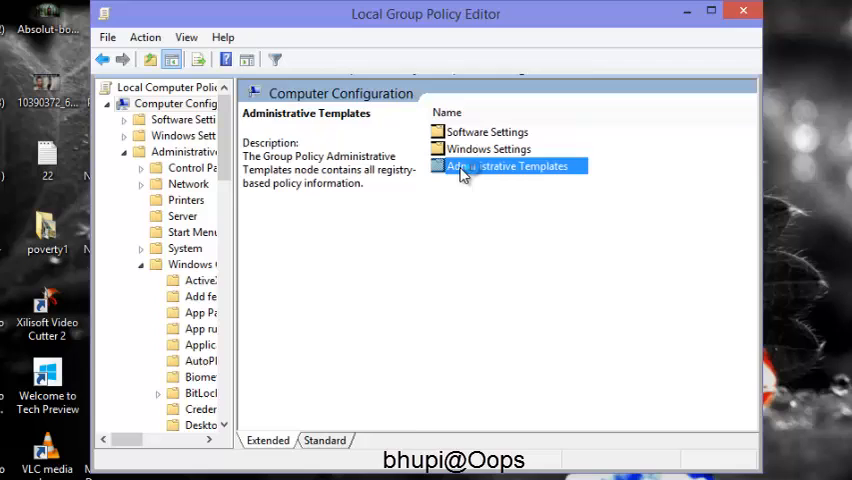
pyautogui.doubleClick(507, 166)
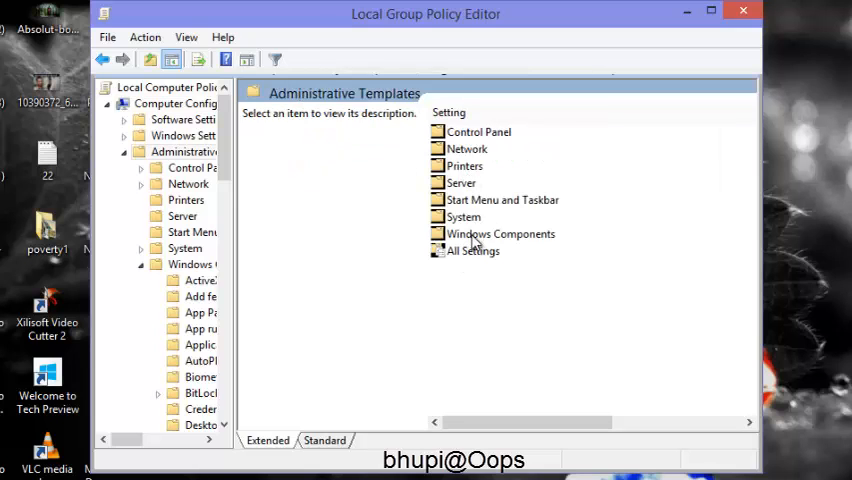
pyautogui.doubleClick(501, 233)
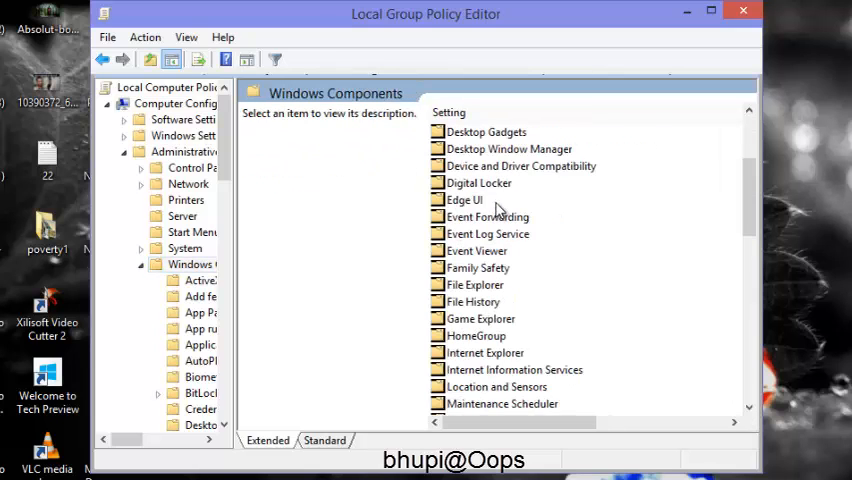
pyautogui.scroll(-3)
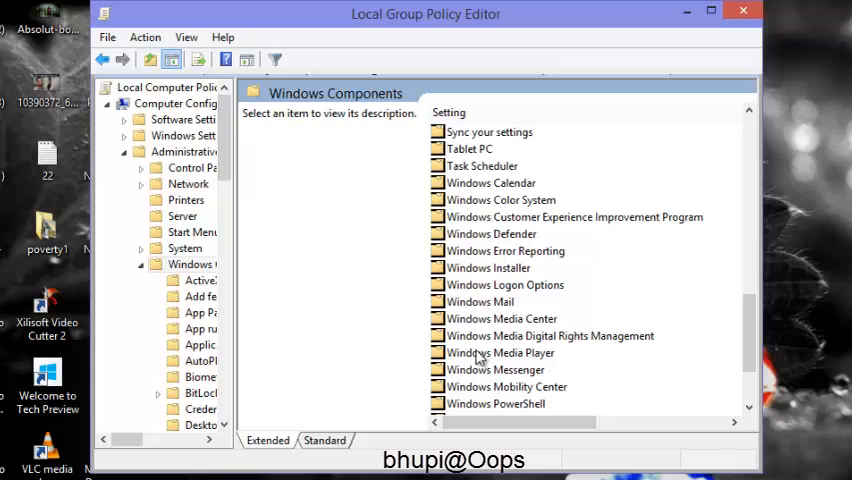
pyautogui.scroll(-3)
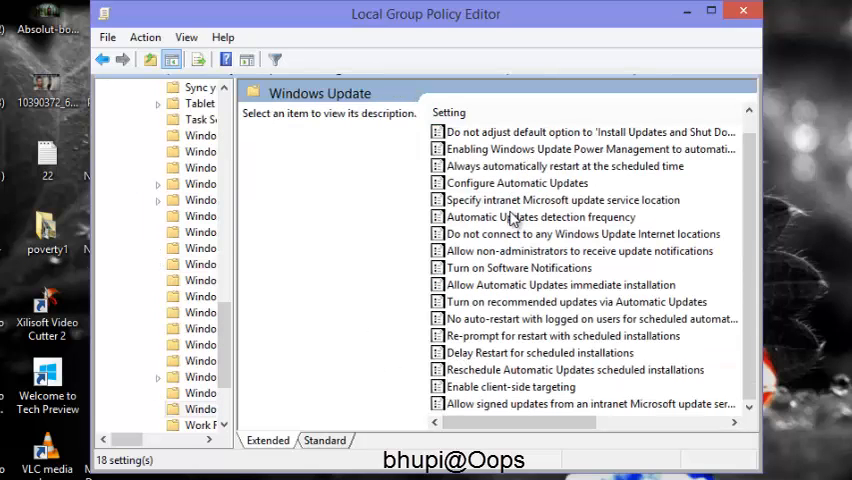
pyautogui.scroll(3)
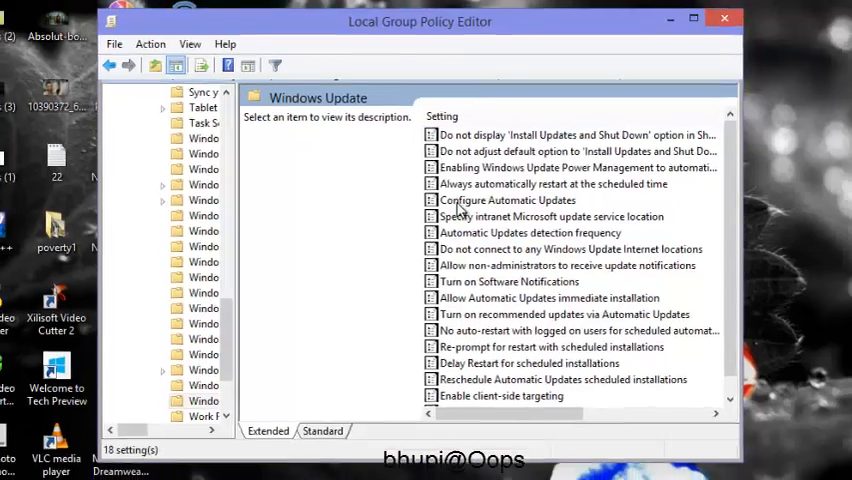
# - Set Configure Automatic Updates to Disabled and close the Group Policy Editor
pyautogui.doubleClick(509, 200)
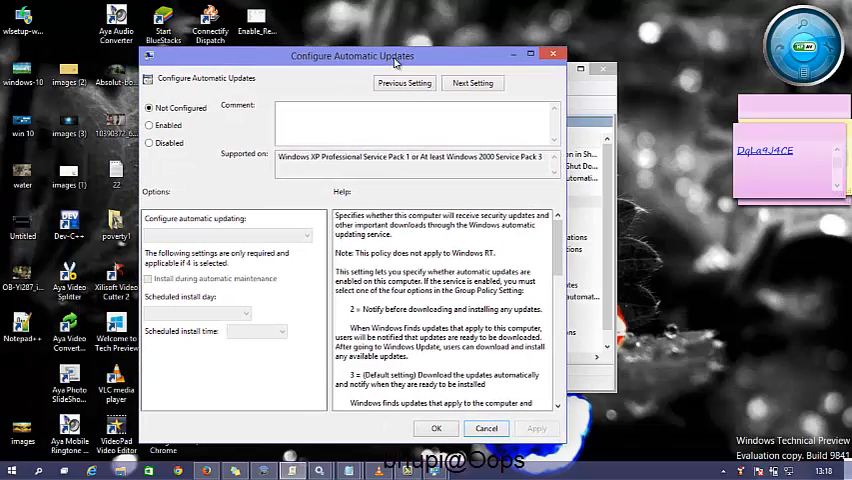
pyautogui.moveTo(219, 133)
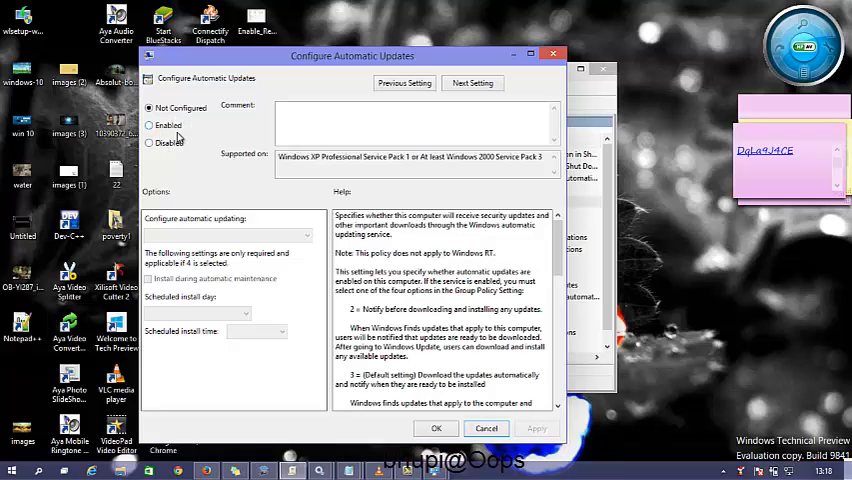
pyautogui.click(149, 142)
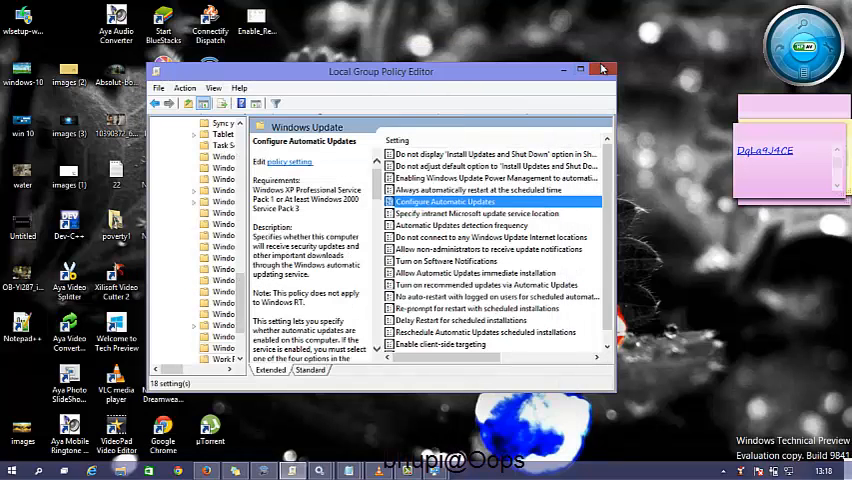
pyautogui.click(603, 70)
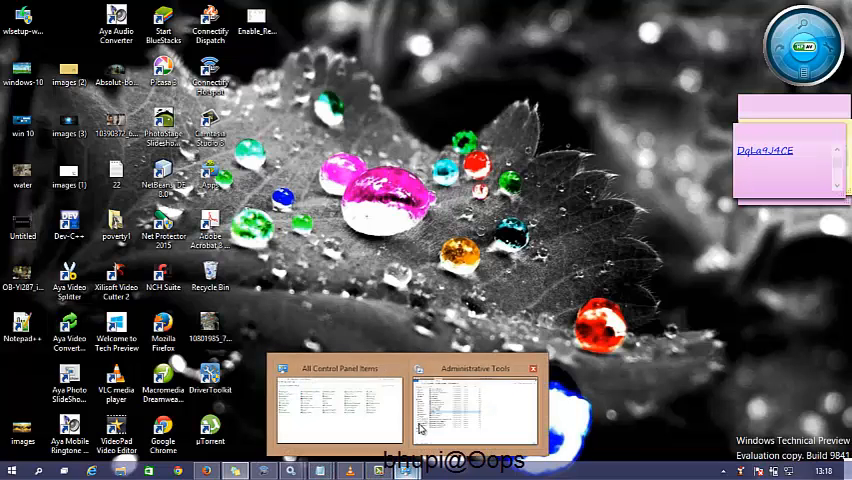
# - Switch to All Control Panel Items and show the Windows Update page with yesterday's last check
pyautogui.click(476, 405)
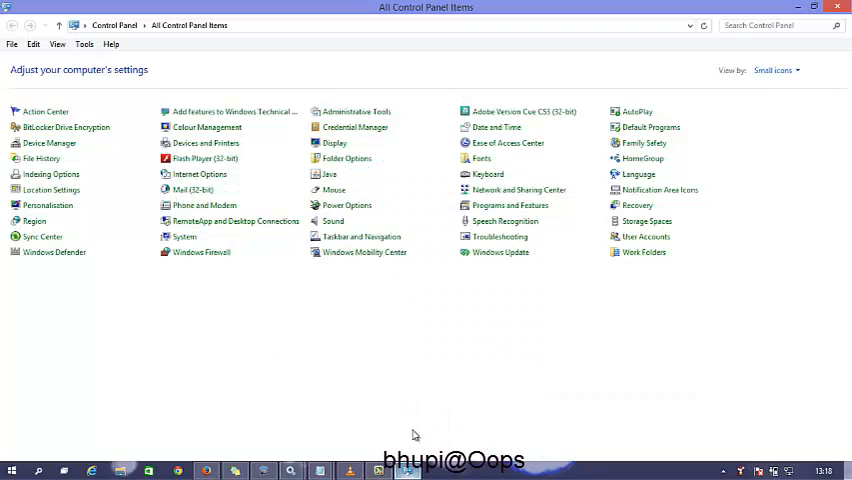
pyautogui.click(500, 252)
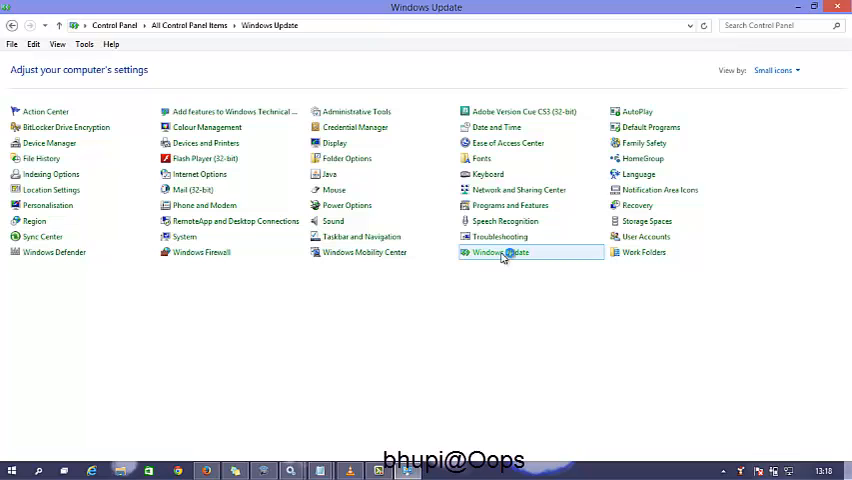
pyautogui.click(500, 252)
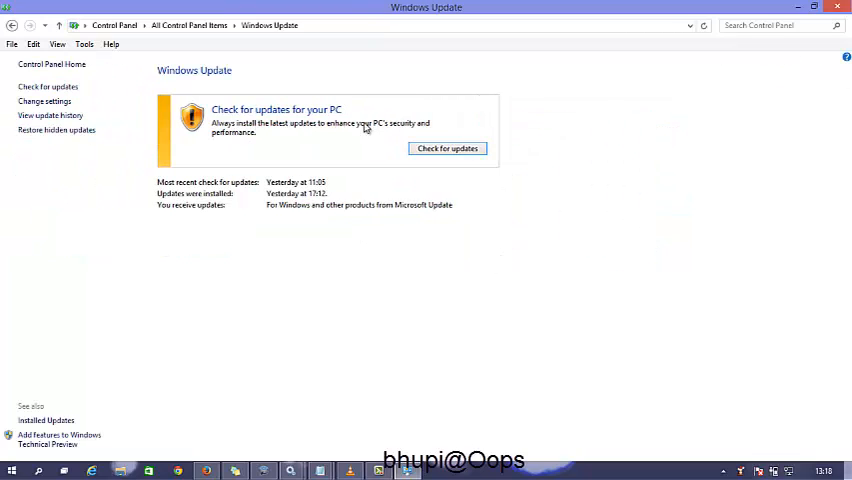
# - Show Windows Update settings, confirming important updates are set to 'Never check for updates'
pyautogui.click(44, 101)
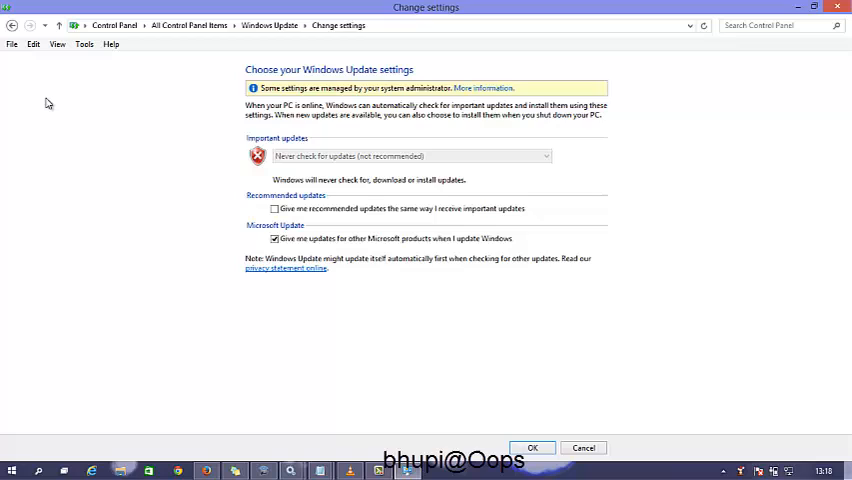
pyautogui.moveTo(266, 172)
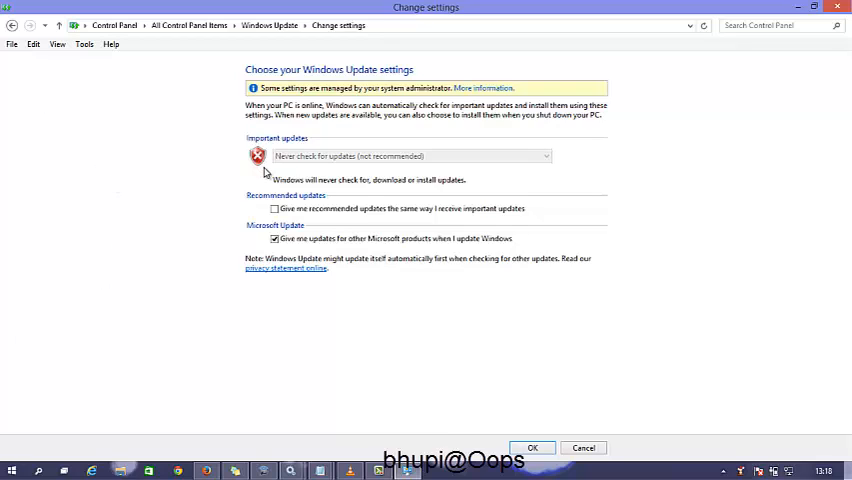
pyautogui.moveTo(212, 181)
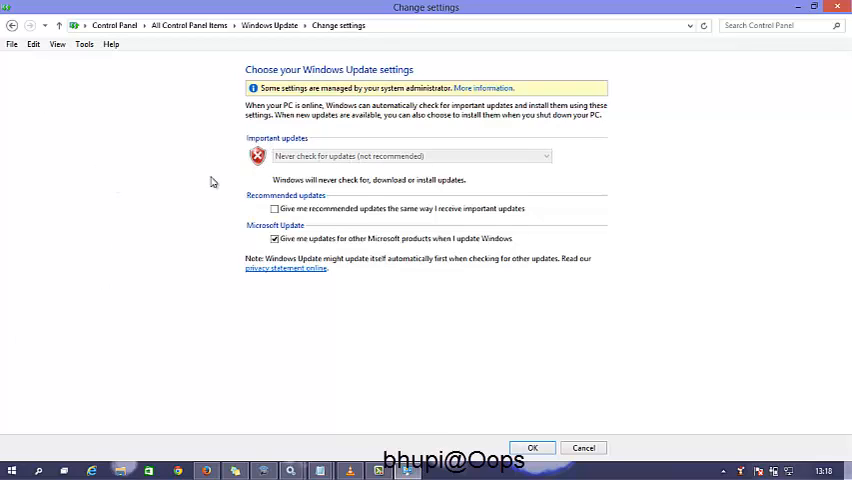
pyautogui.moveTo(154, 190)
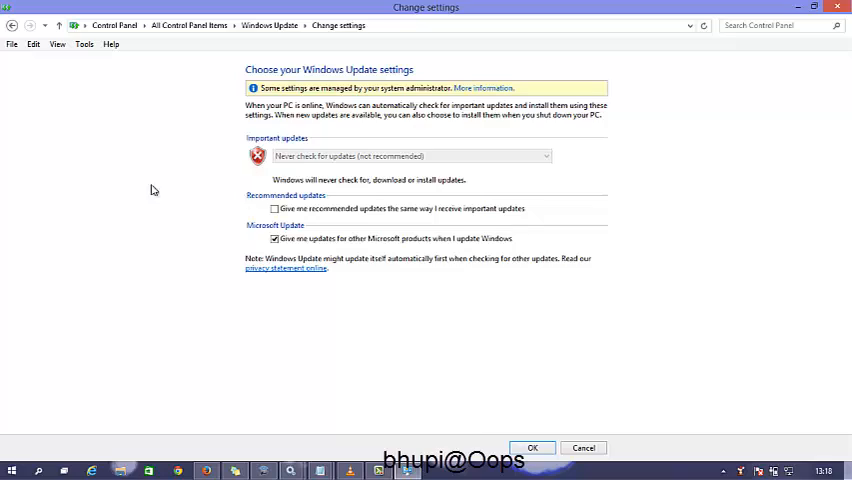